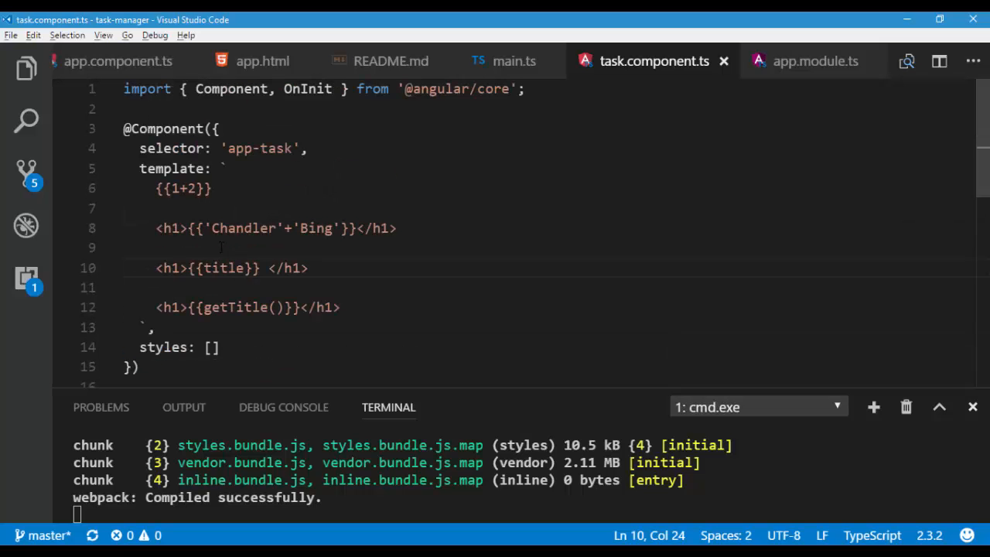
Step: Remove the blank lines between the h1 headings and start a <button tag below them
{"action": "left_click", "coordinate": [139, 208]}
{"action": "type", "text": "<button"}
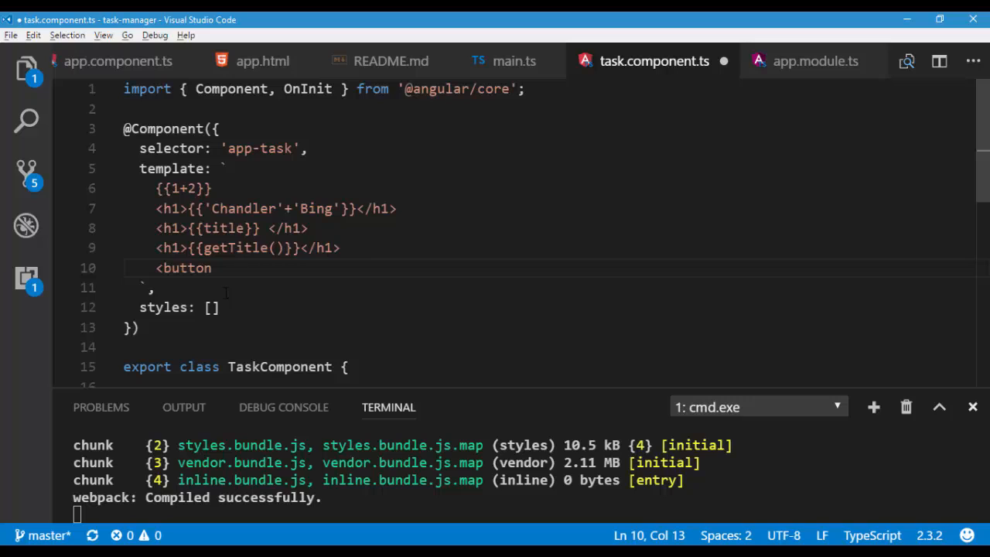
Step: Complete the Click Me button with [disabled]="true" so it renders greyed out
{"action": "type", "text": ">Click Me</button>"}
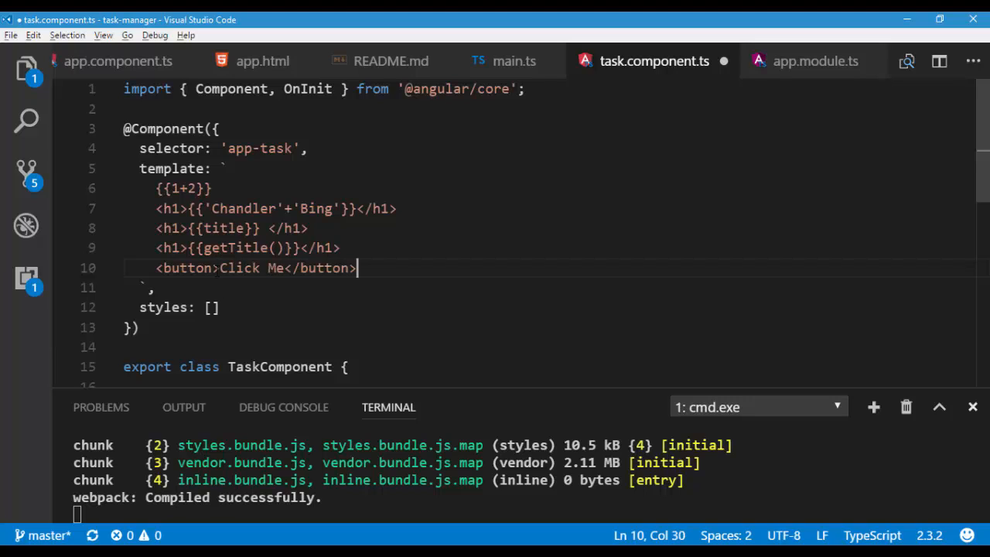
{"action": "type", "text": "["}
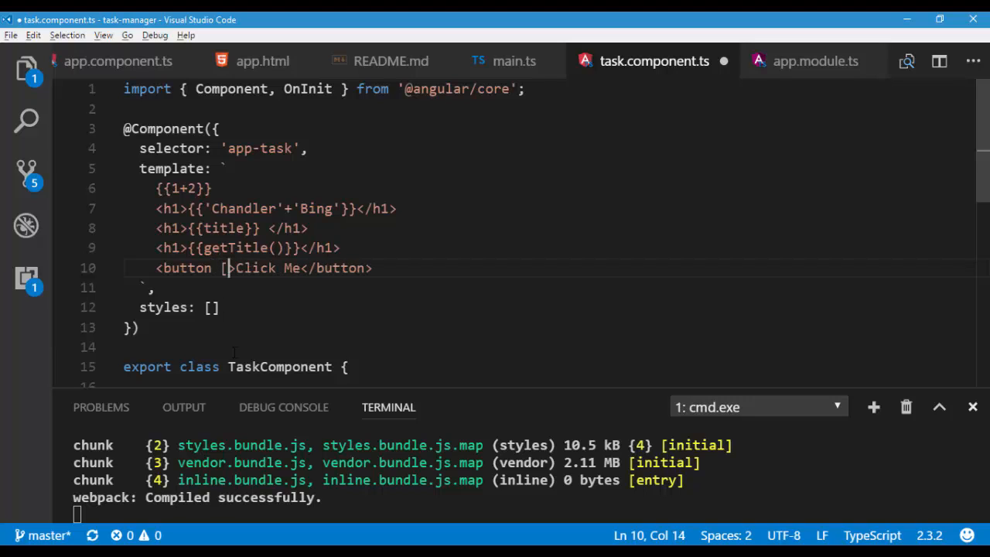
{"action": "type", "text": "disabled]="}
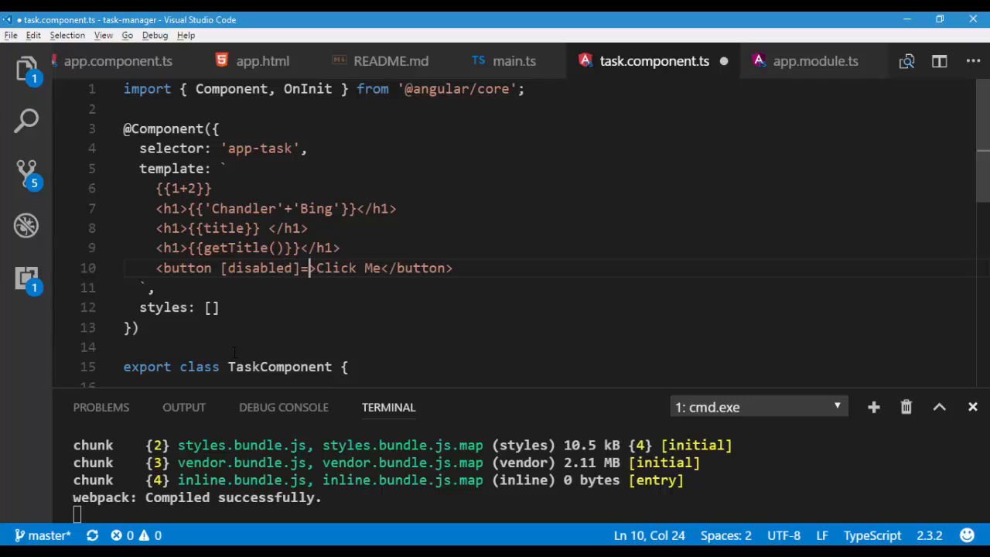
{"action": "type", "text": "=\"true\""}
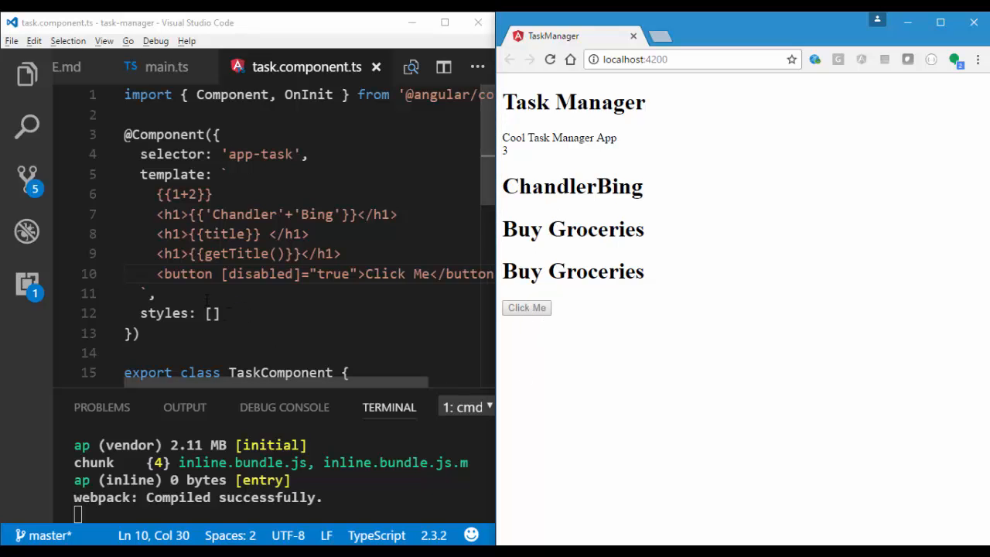
Step: Declare disableBtn:boolean=false in TaskComponent and select the binding's true value for replacement
{"action": "type", "text": "d"}
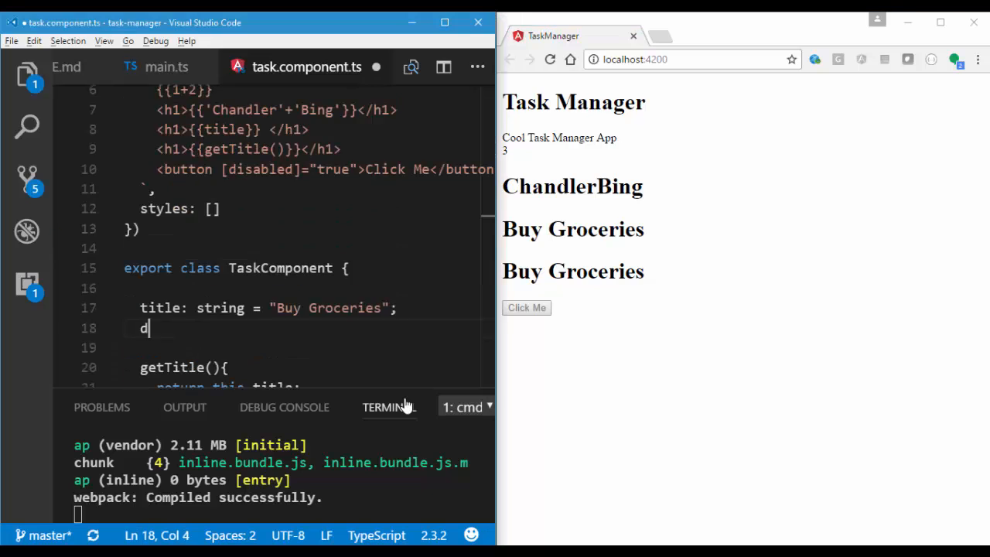
{"action": "type", "text": "isableB"}
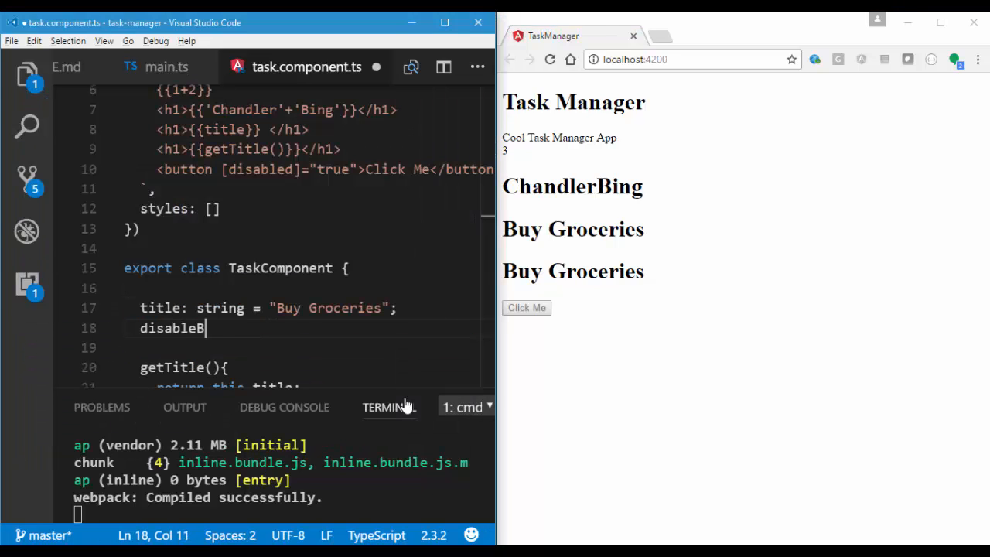
{"action": "type", "text": "tn:boolean"}
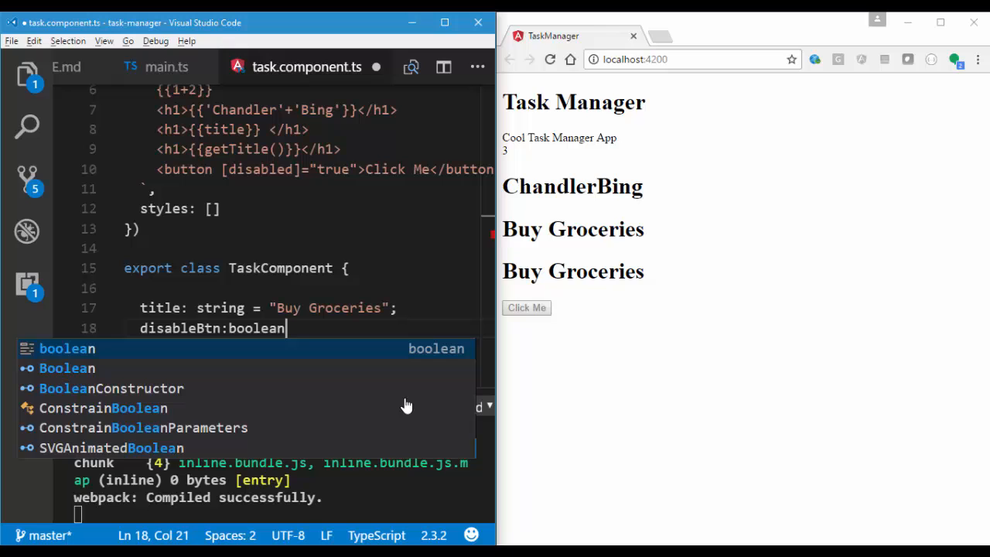
{"action": "type", "text": "=false;"}
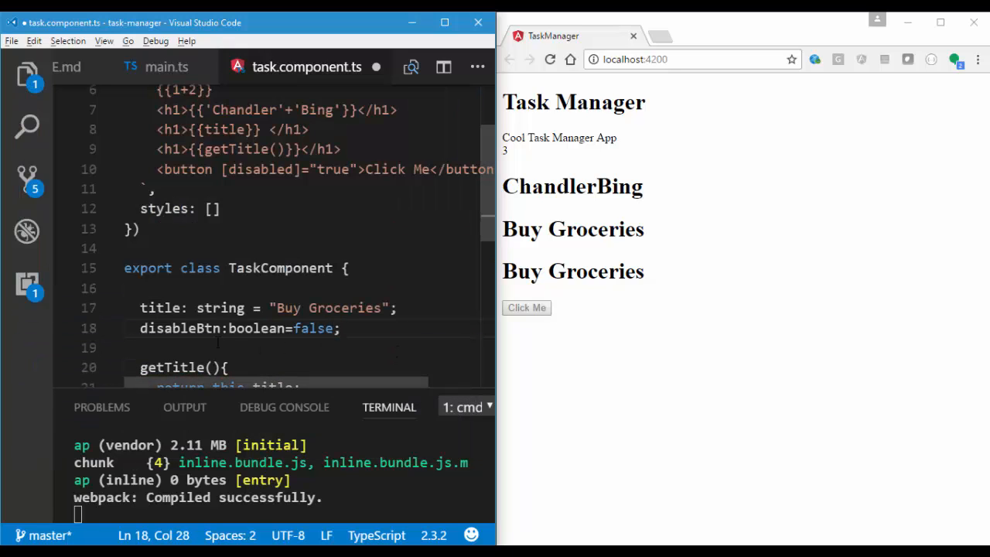
{"action": "double_click", "coordinate": [180, 328]}
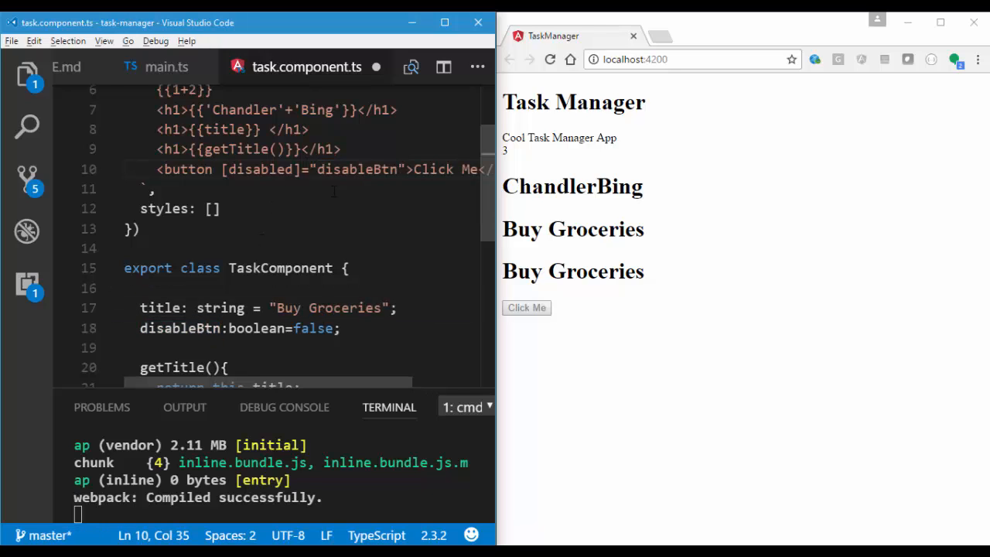
Step: Save the disableBtn binding, then change the property's value from false to true
{"action": "key", "text": "ctrl+s"}
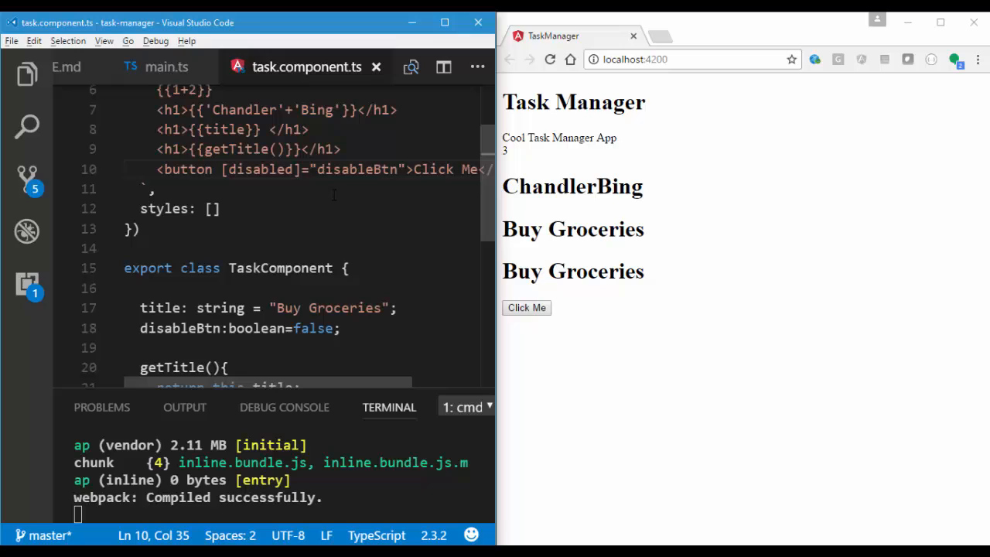
{"action": "mouse_move", "coordinate": [526, 308]}
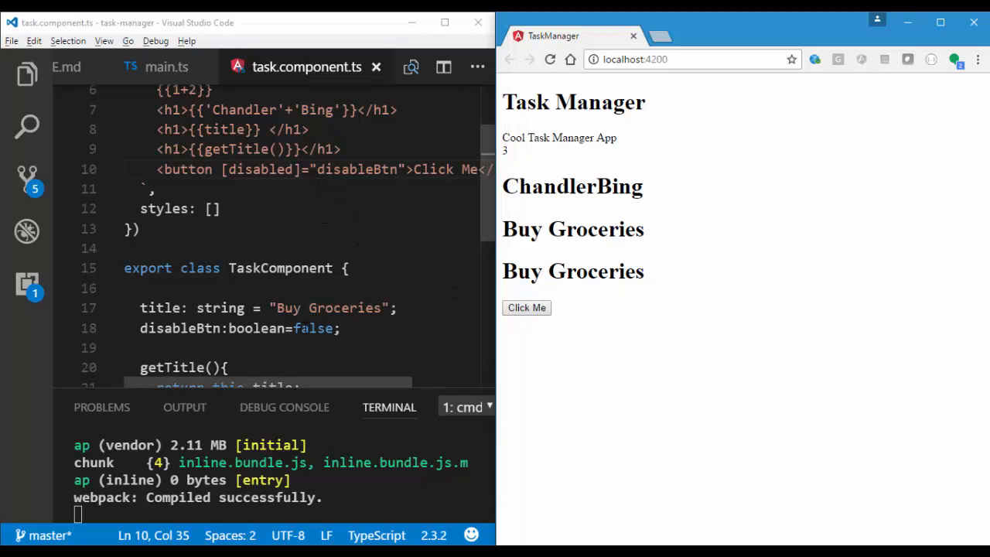
{"action": "type", "text": "true"}
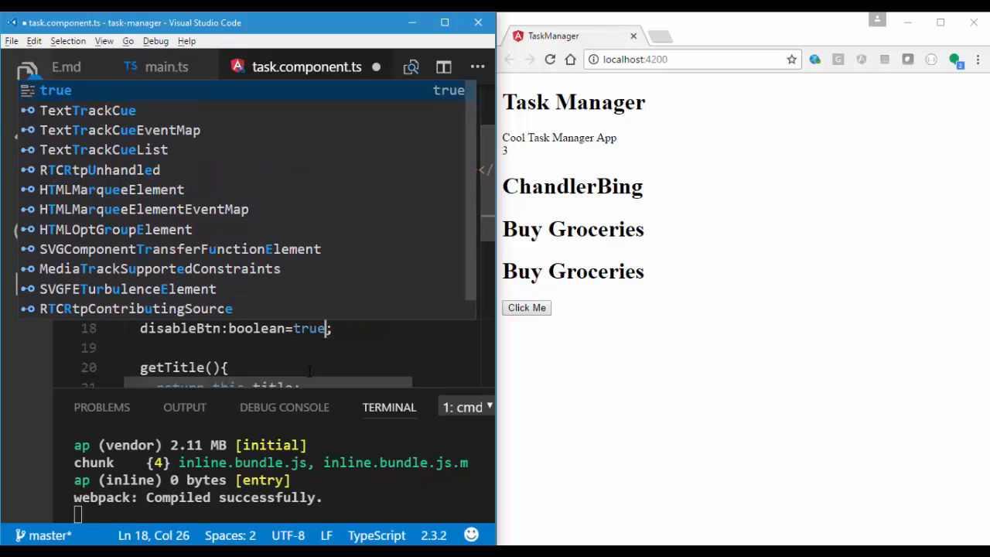